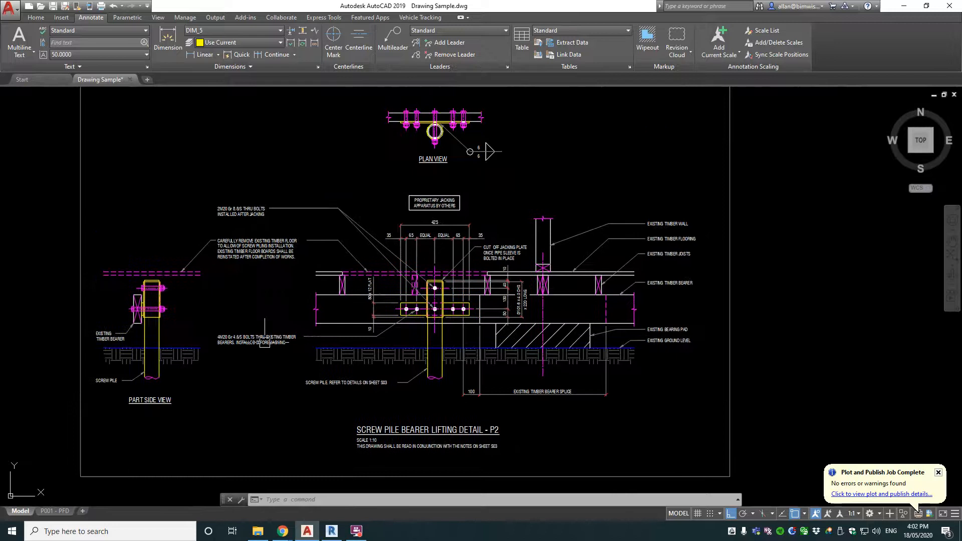
Bring up the blog post on text heights and read through its scale formula.
scroll(down, 3)
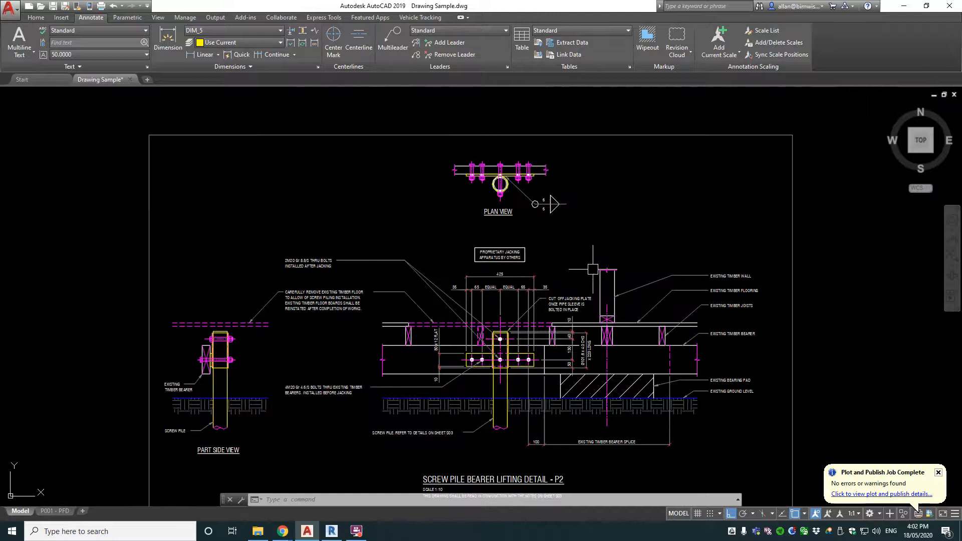
mouse_move(540, 323)
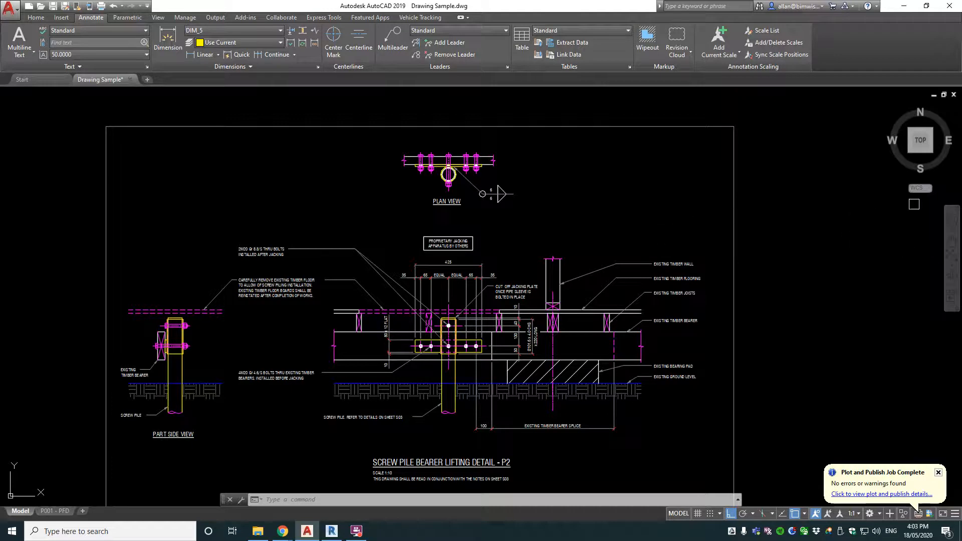
click(283, 531)
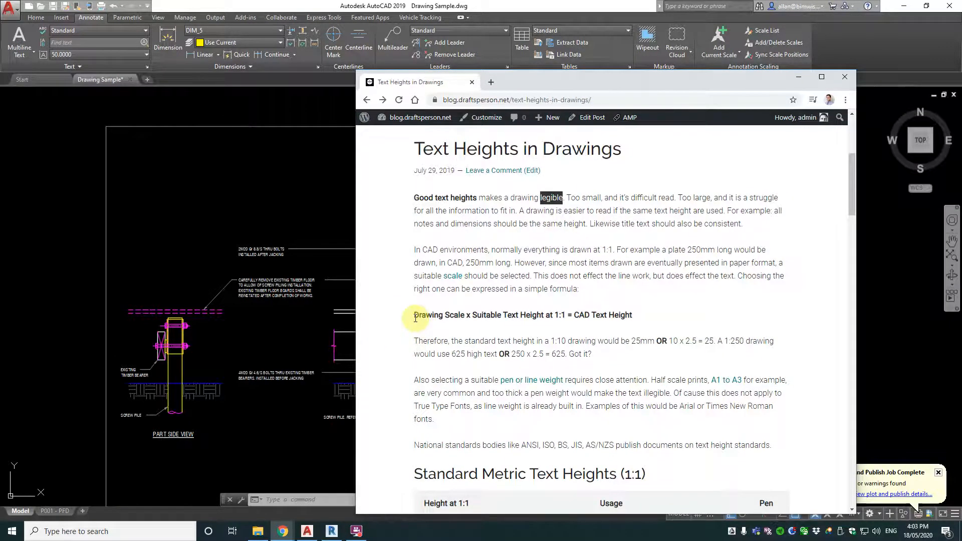
mouse_move(455, 314)
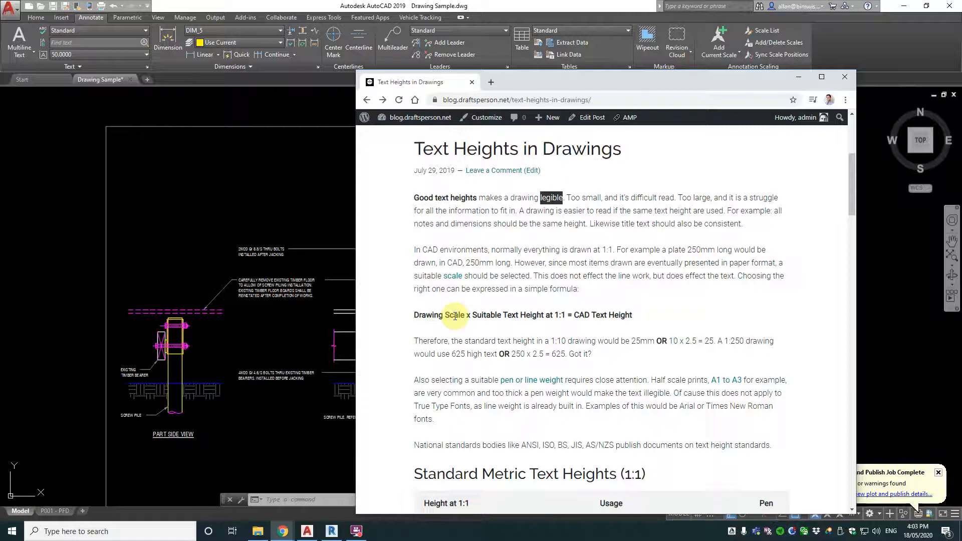
mouse_move(538, 315)
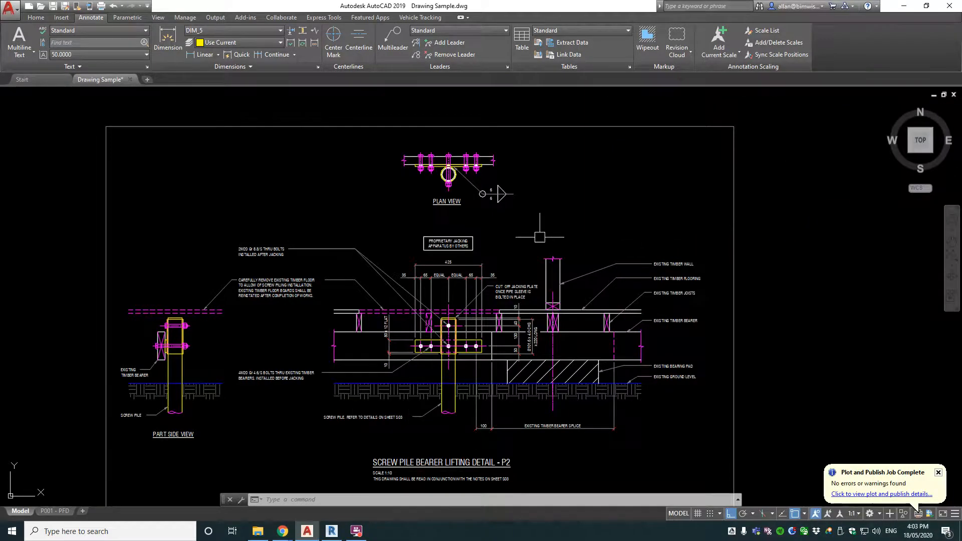
scroll(down, 3)
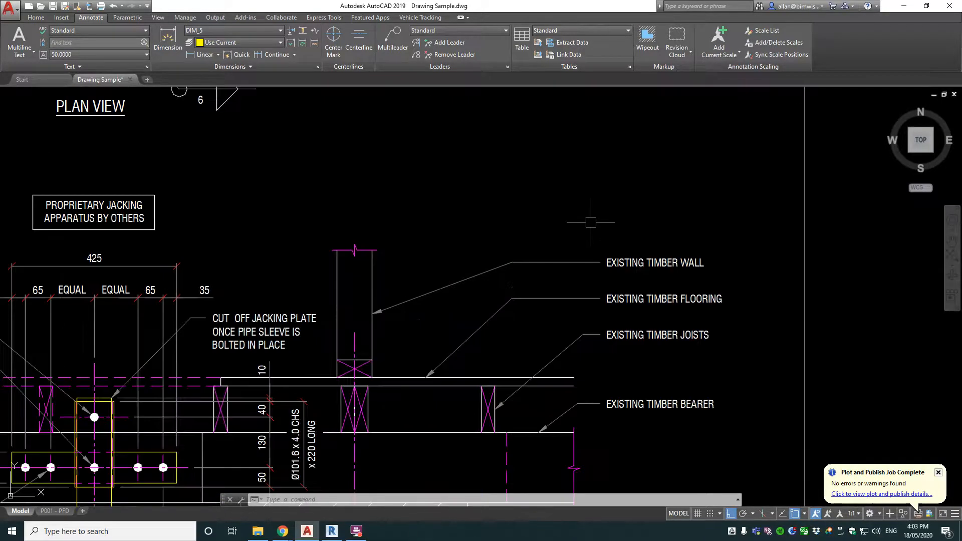
mouse_move(612, 237)
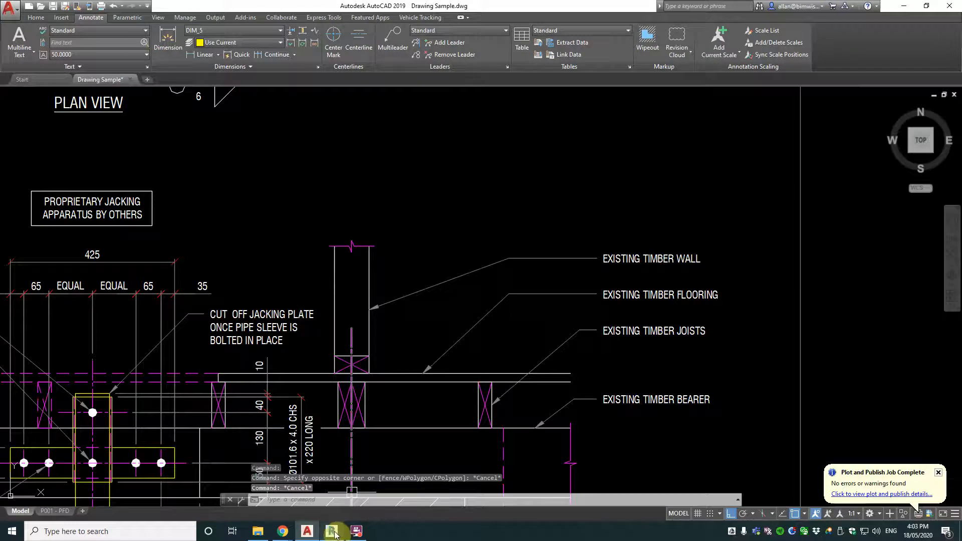
Switch to the Revit ground plan and select the CONCRETE UPSTAND note and a 2400 dimension to compare their sizes.
click(330, 531)
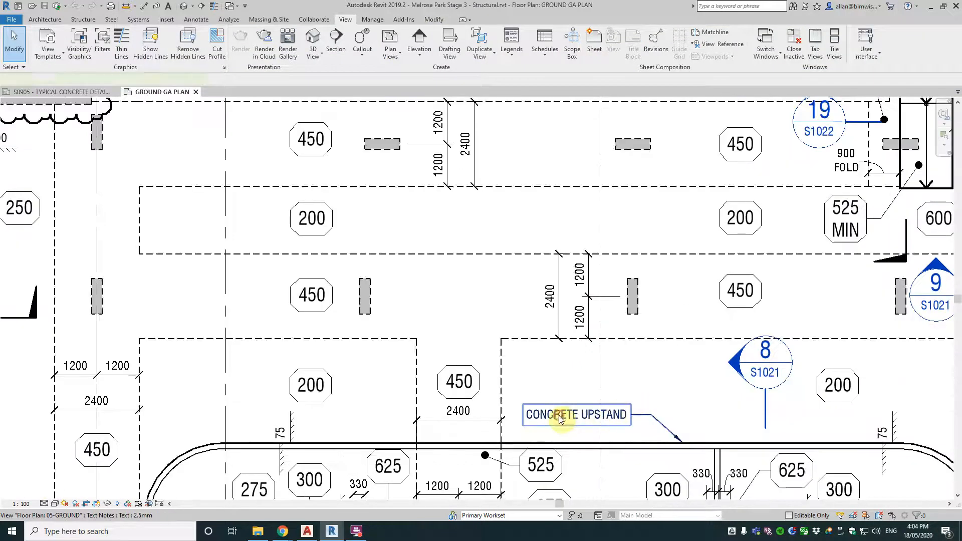
click(567, 415)
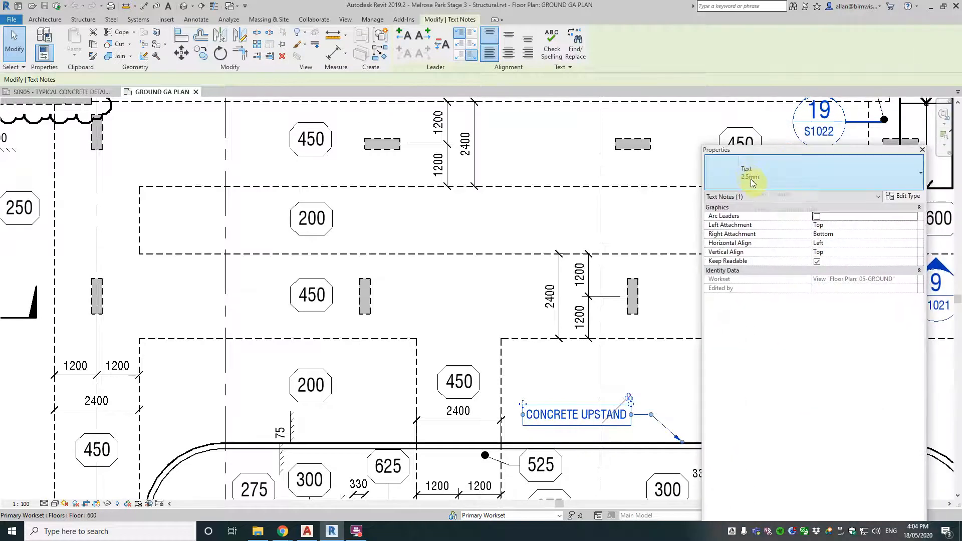
click(922, 150)
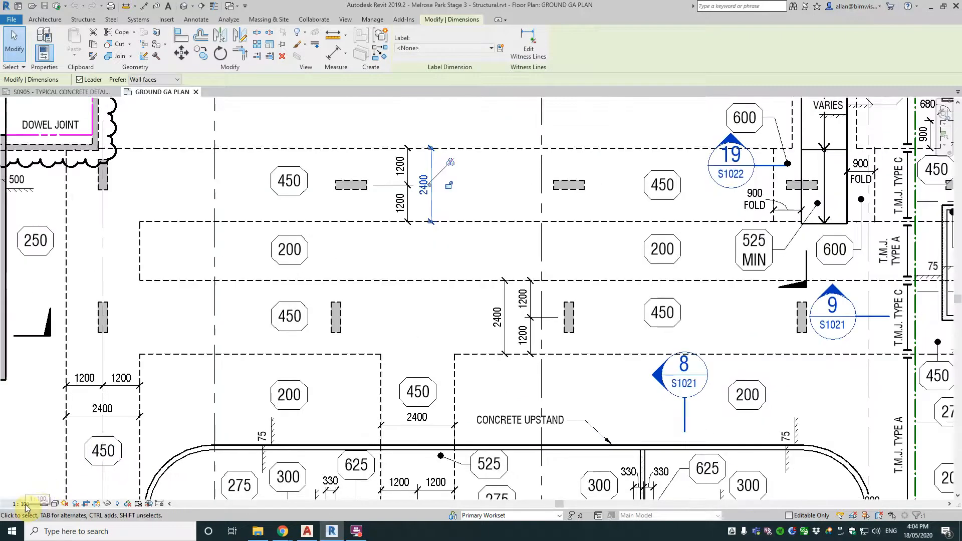
double_click(520, 420)
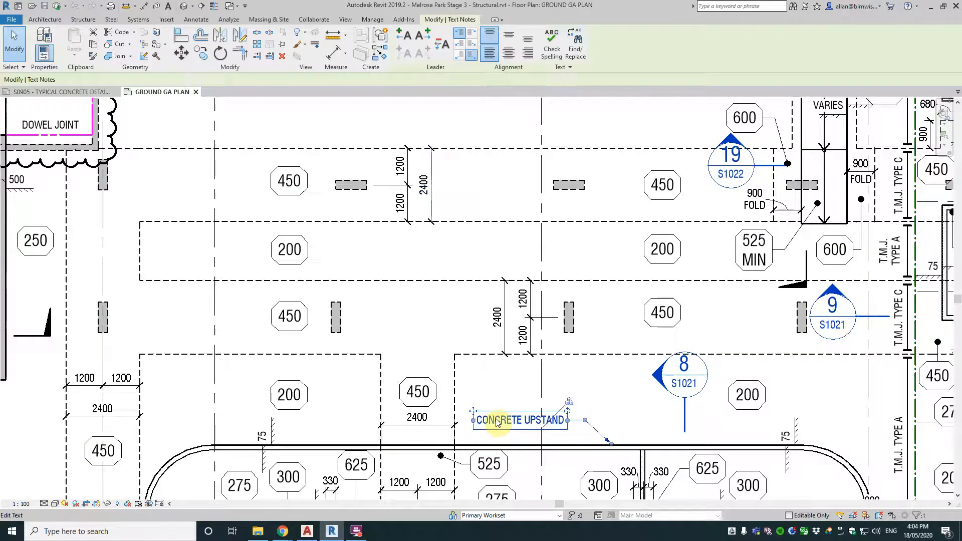
mouse_move(503, 412)
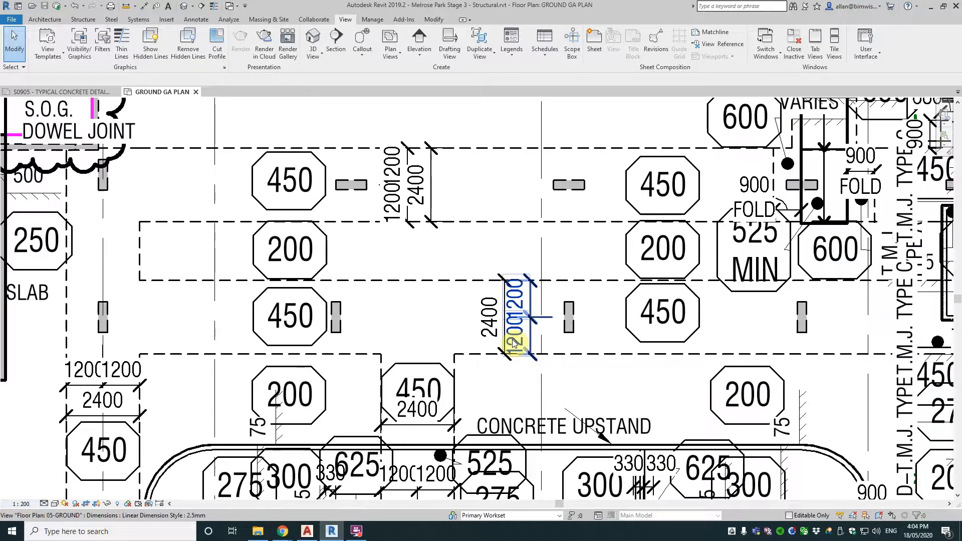
mouse_move(512, 343)
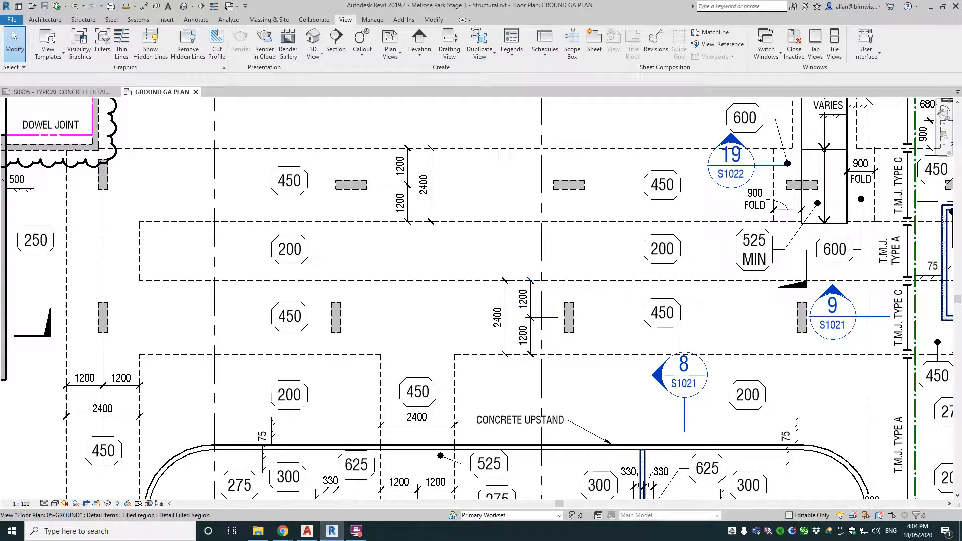
Check the 2400 dimension's 2.5mm text style, then return to the AutoCAD screw pile detail sheet.
click(498, 311)
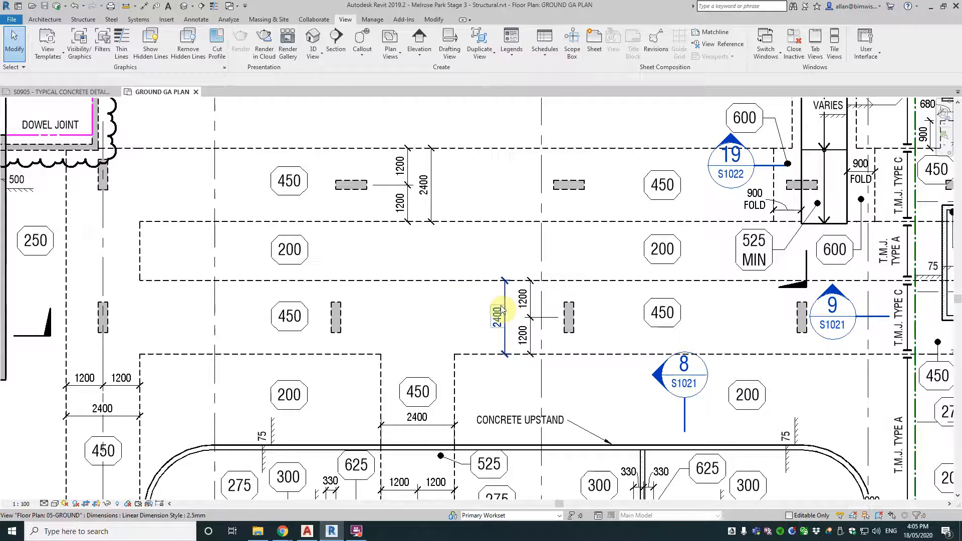
mouse_move(502, 310)
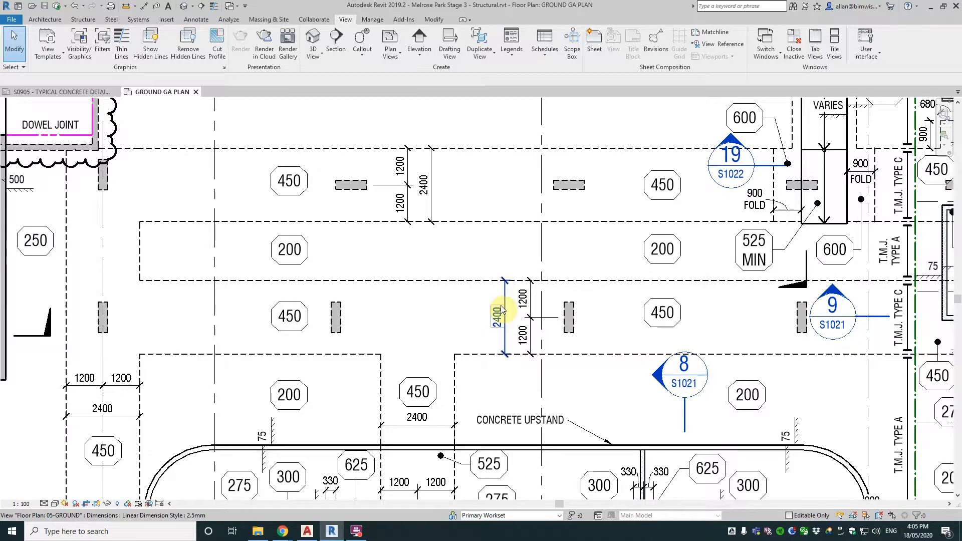
scroll(down, 3)
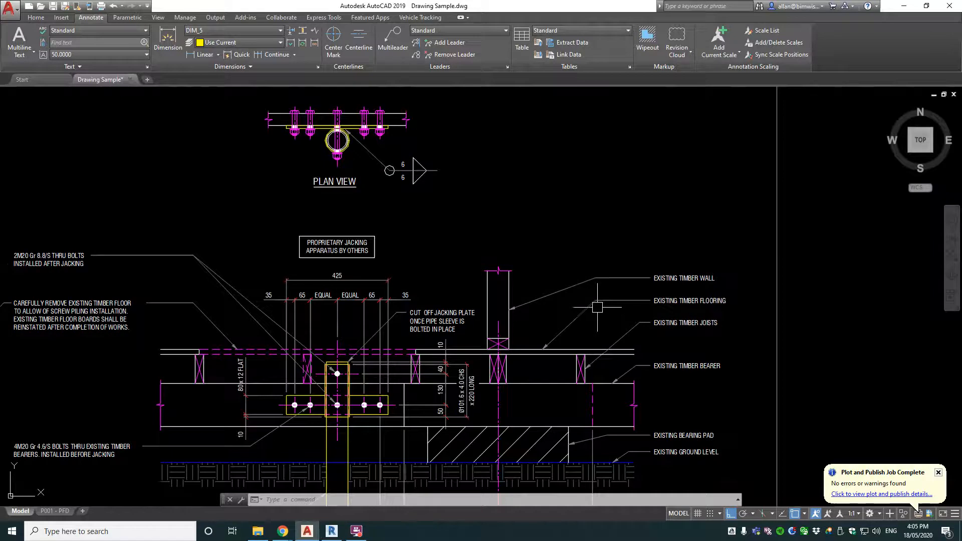
scroll(down, 3)
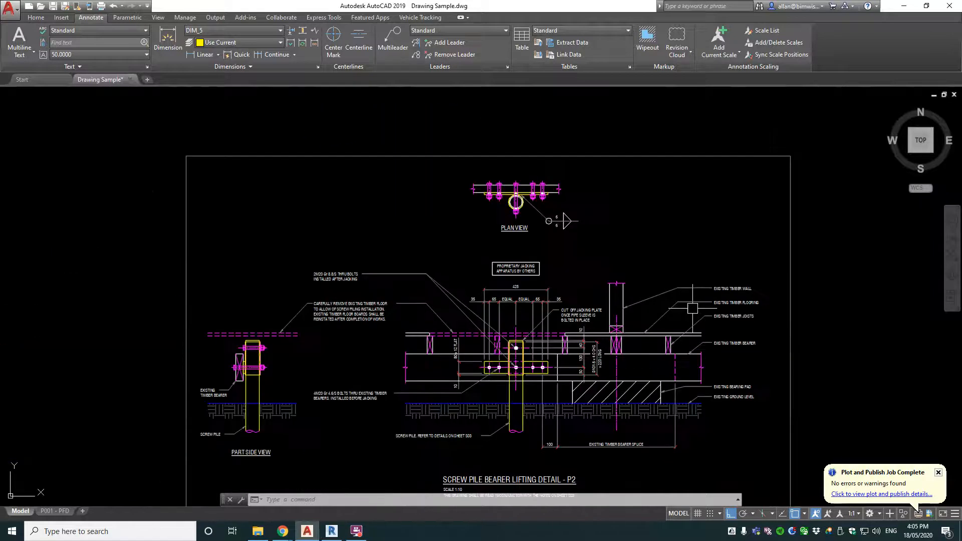